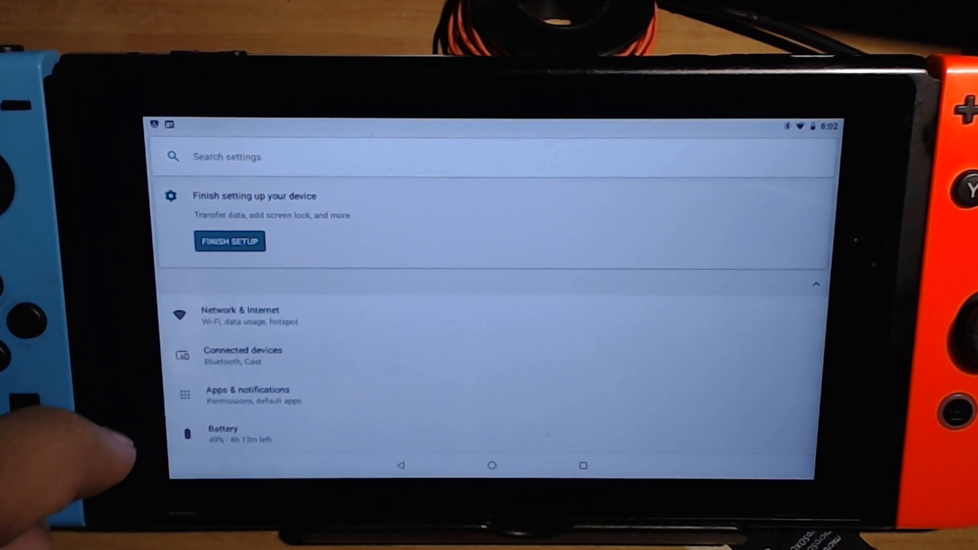
Check Connected devices for the paired Xbox Wireless Controller, then move on to Parsec.
click(242, 355)
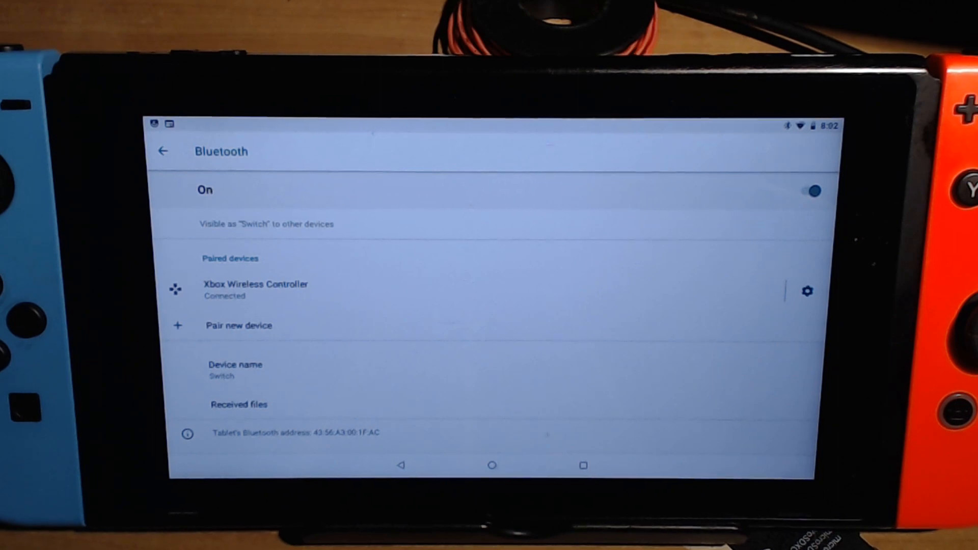
click(492, 465)
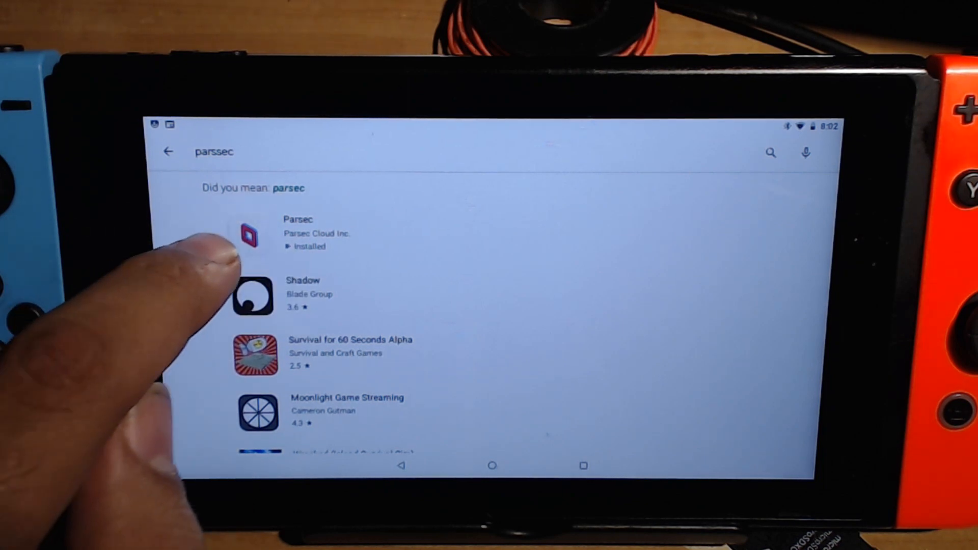
Launch the installed Parsec app from its Play Store page.
click(298, 233)
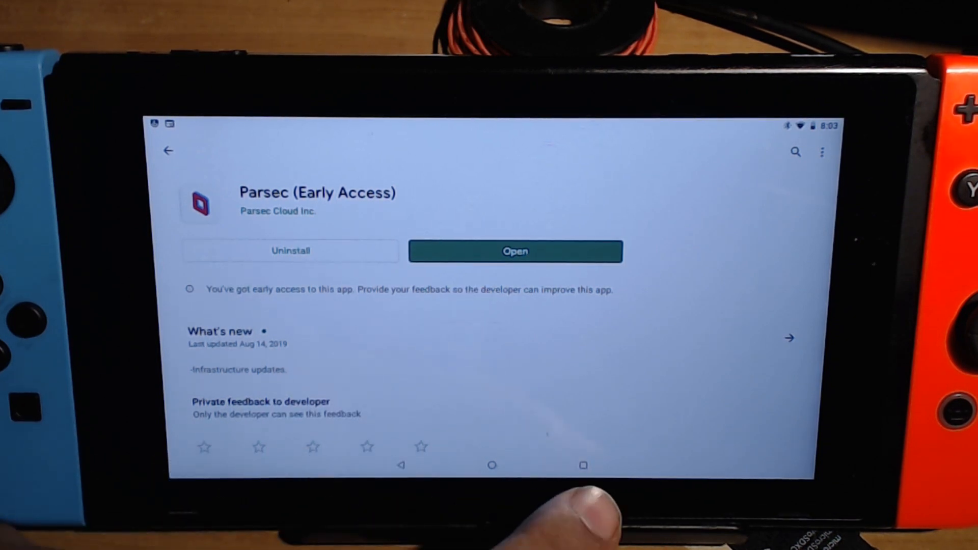
click(583, 465)
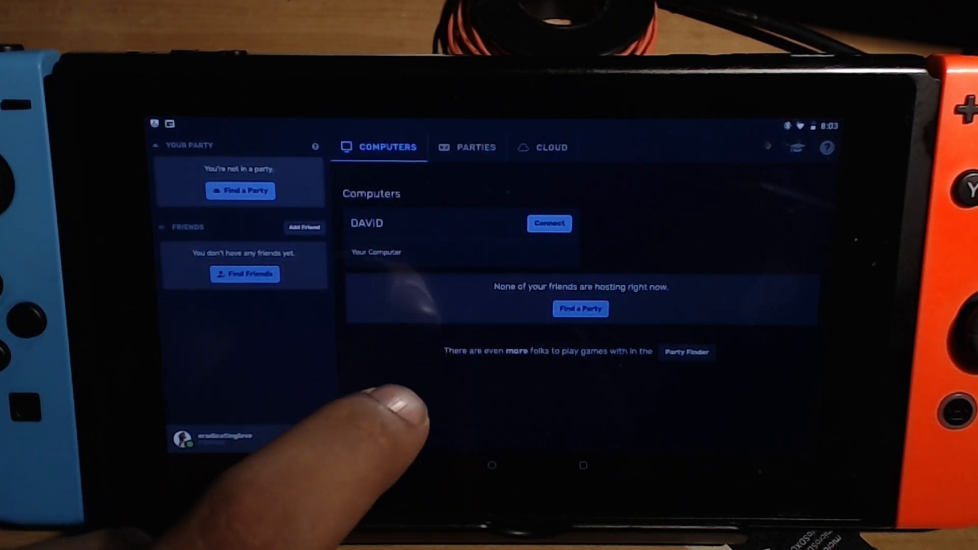
Connect to the computer DAVID from Parsec's Computers tab.
click(548, 223)
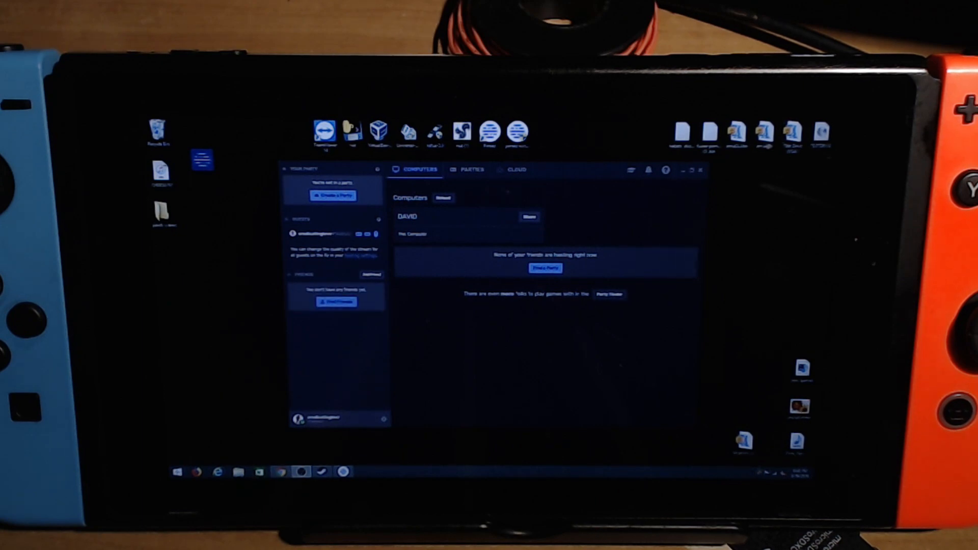
Reload the Computers list in the PC's Parsec window from the streamed desktop.
click(442, 198)
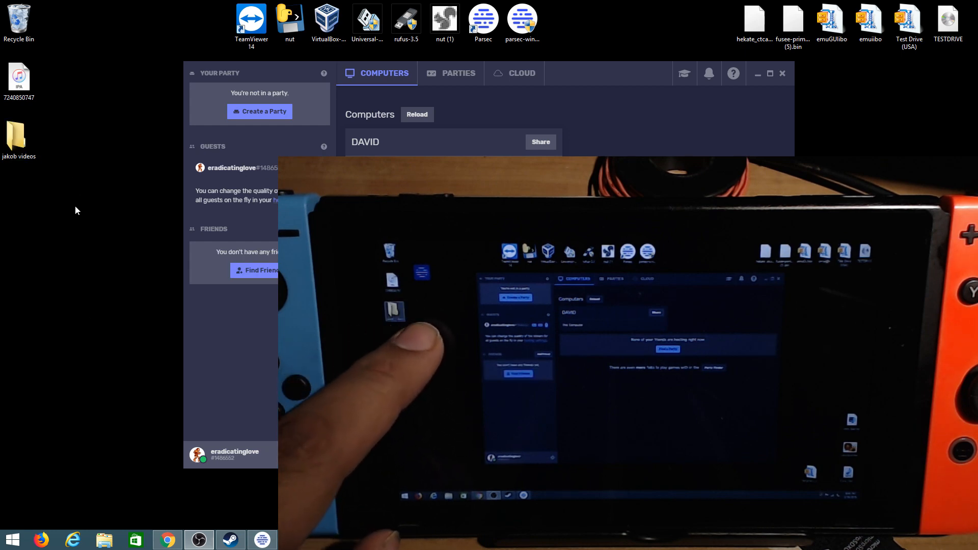
click(416, 115)
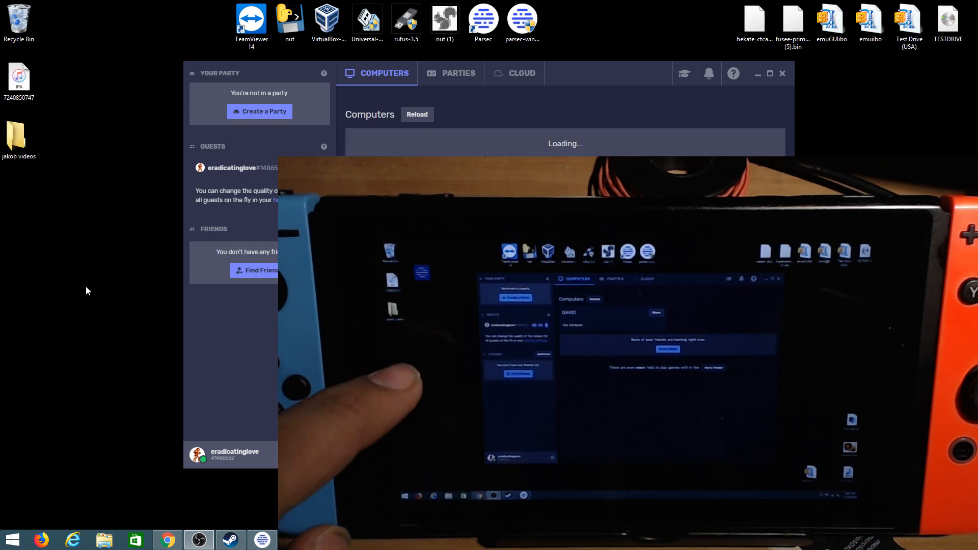